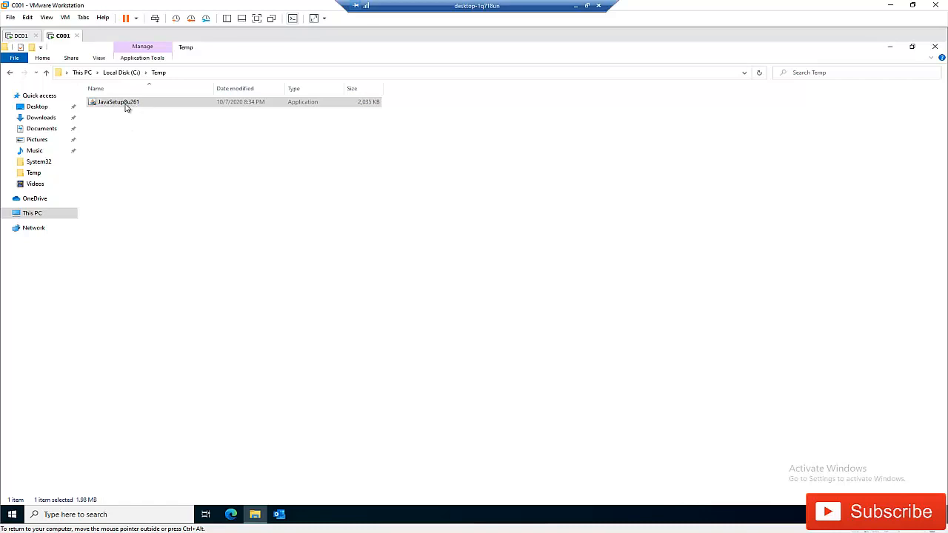
pyautogui.moveTo(128, 103)
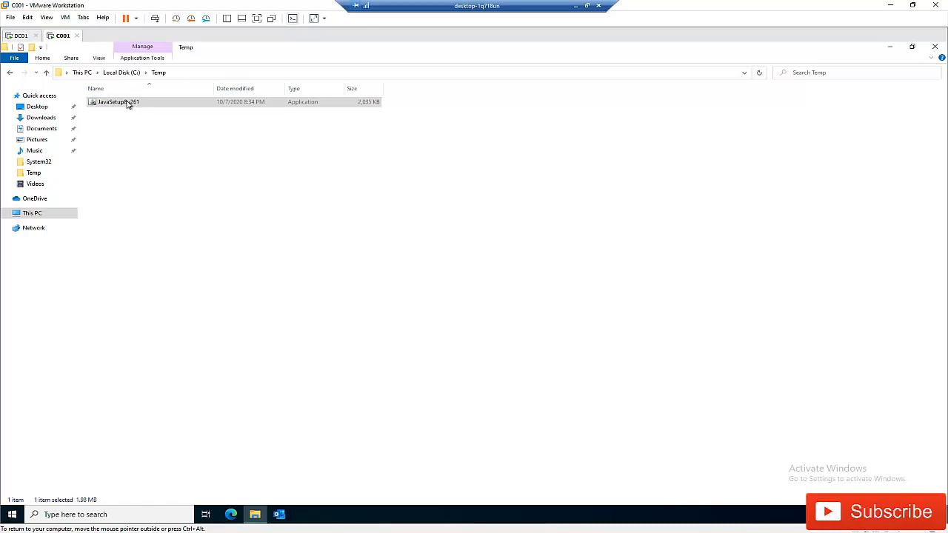
# Step: Launch JavaSetup8u261 from the Temp folder to trigger the admin credential prompt
pyautogui.doubleClick(115, 101)
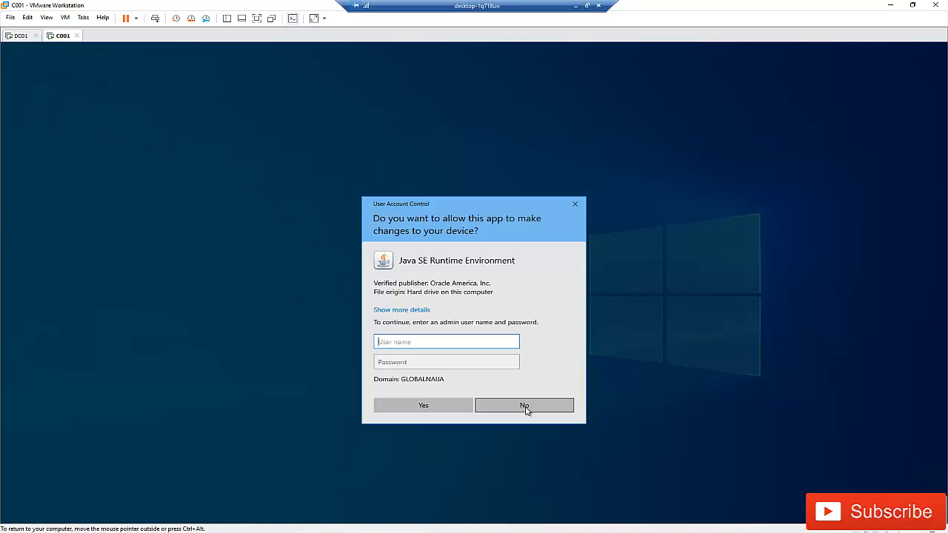
# Step: Decline the User Account Control prompt for Java SE Runtime Environment
pyautogui.click(524, 405)
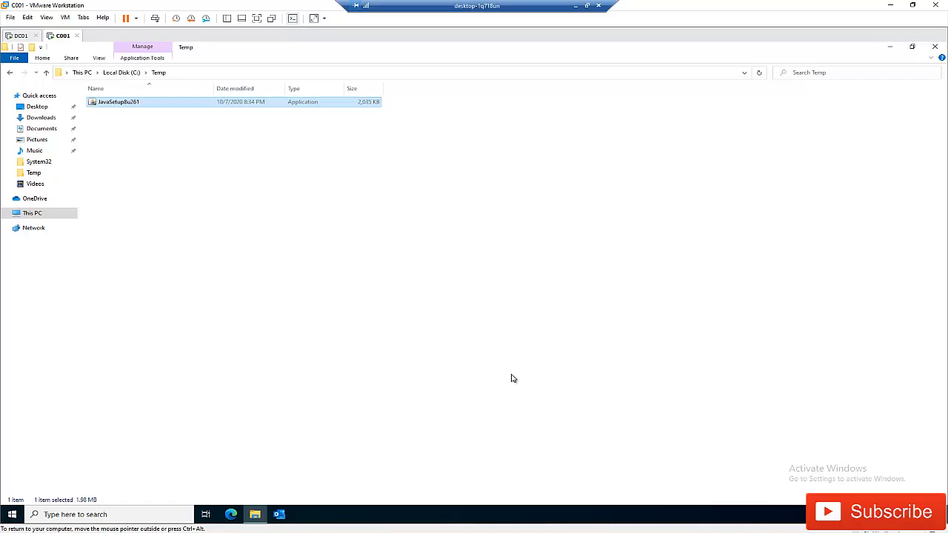
pyautogui.moveTo(139, 146)
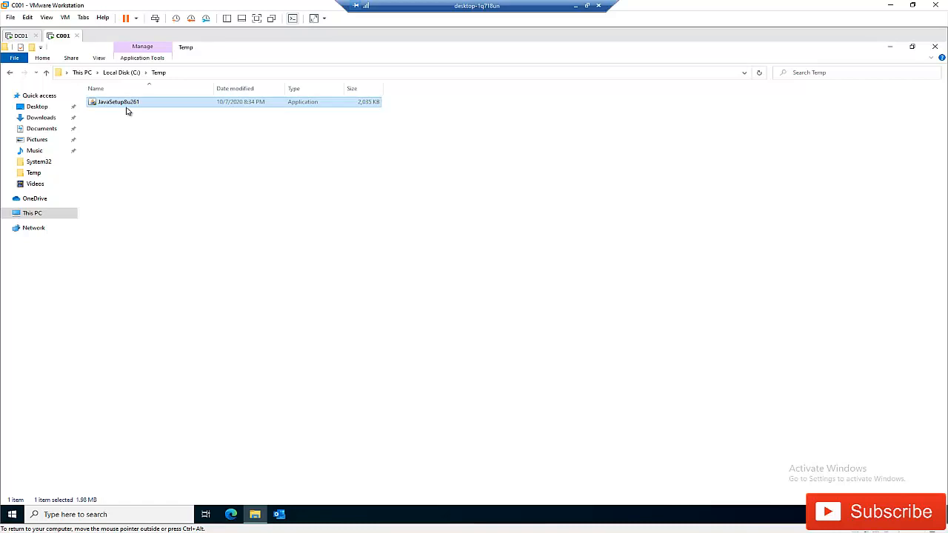
pyautogui.moveTo(126, 104)
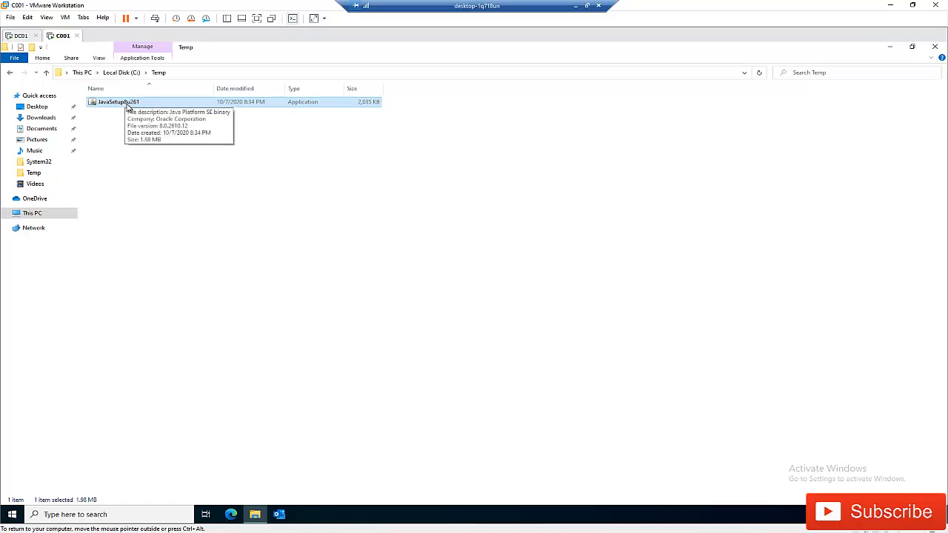
# Step: Show the context menu for JavaSetup8u261 in the Temp folder
pyautogui.rightClick(115, 102)
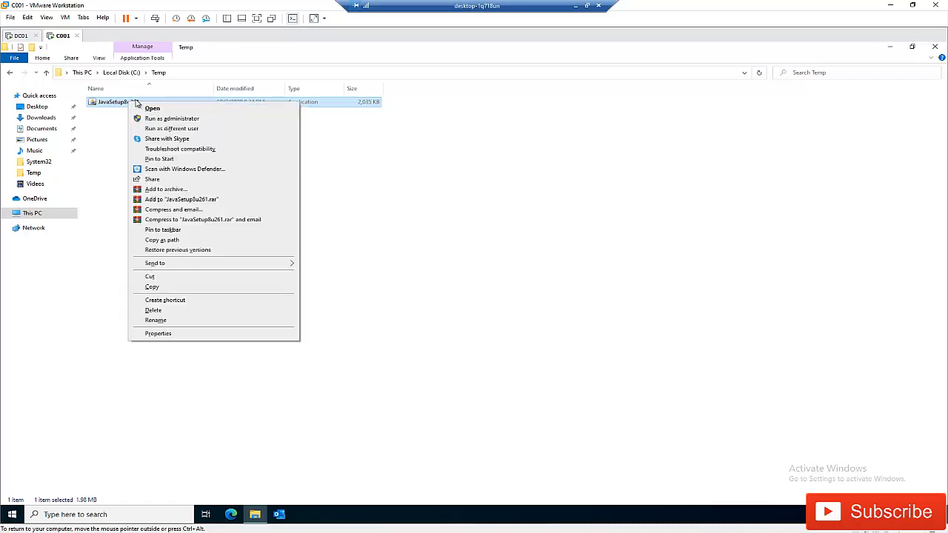
pyautogui.moveTo(172, 119)
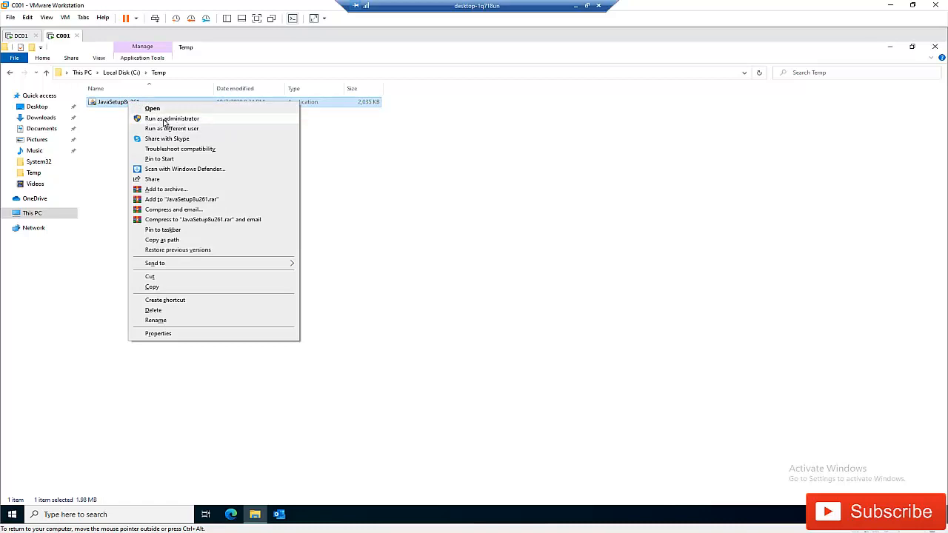
pyautogui.moveTo(158, 120)
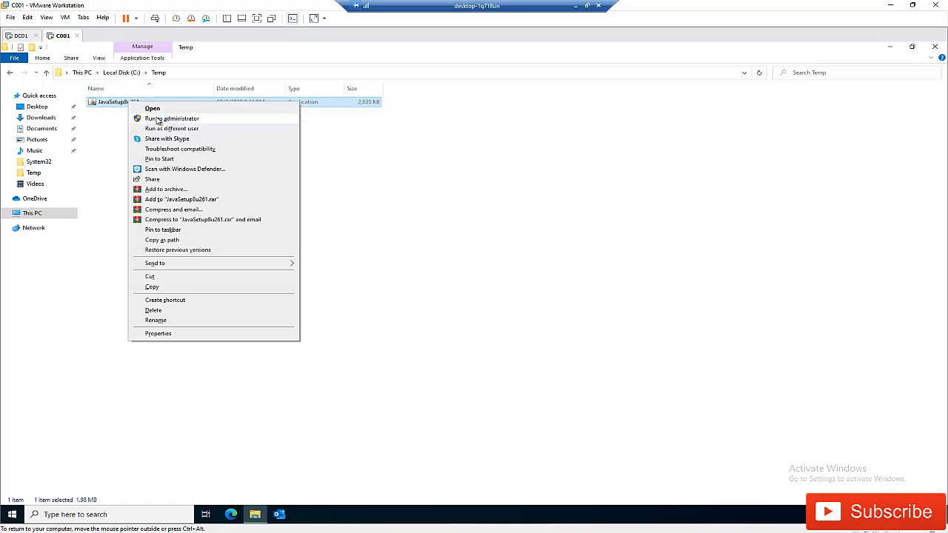
pyautogui.moveTo(172, 128)
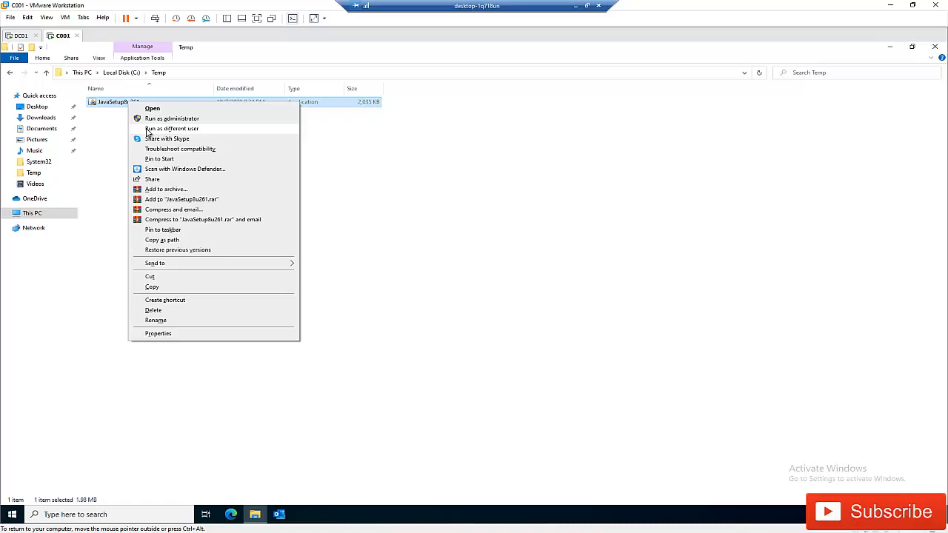
pyautogui.moveTo(192, 132)
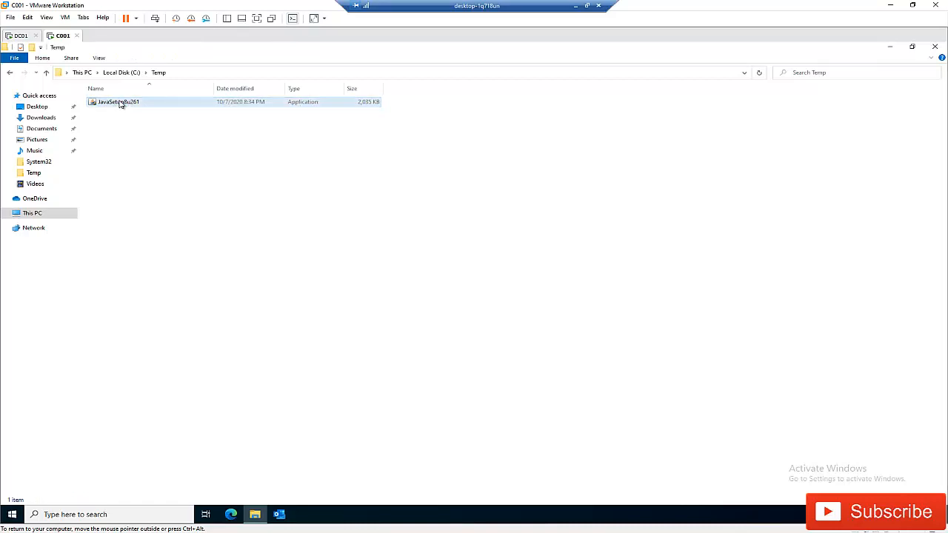
pyautogui.rightClick(117, 102)
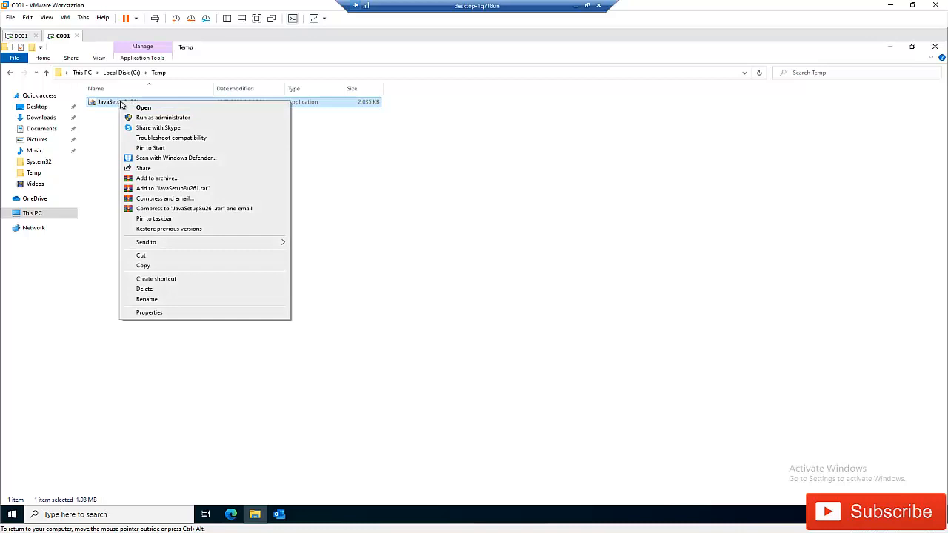
pyautogui.moveTo(148, 115)
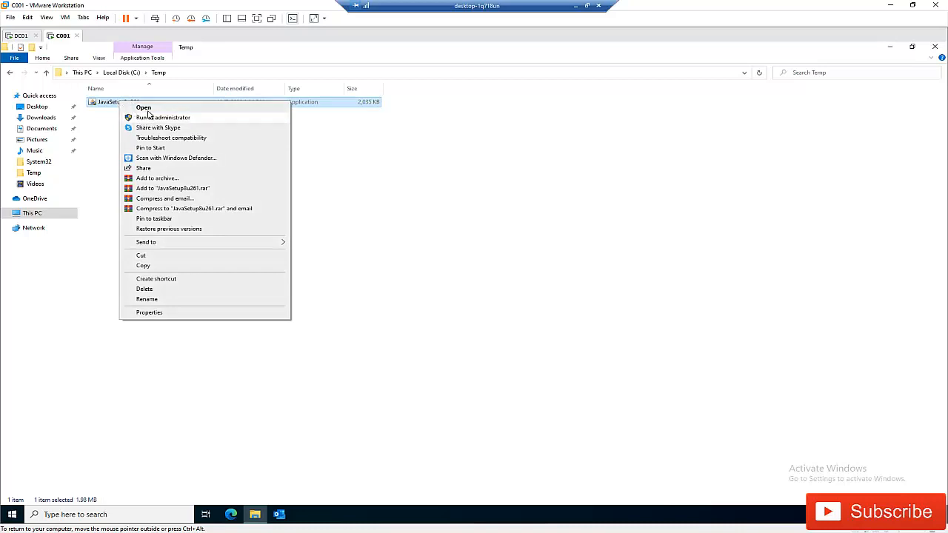
pyautogui.moveTo(163, 117)
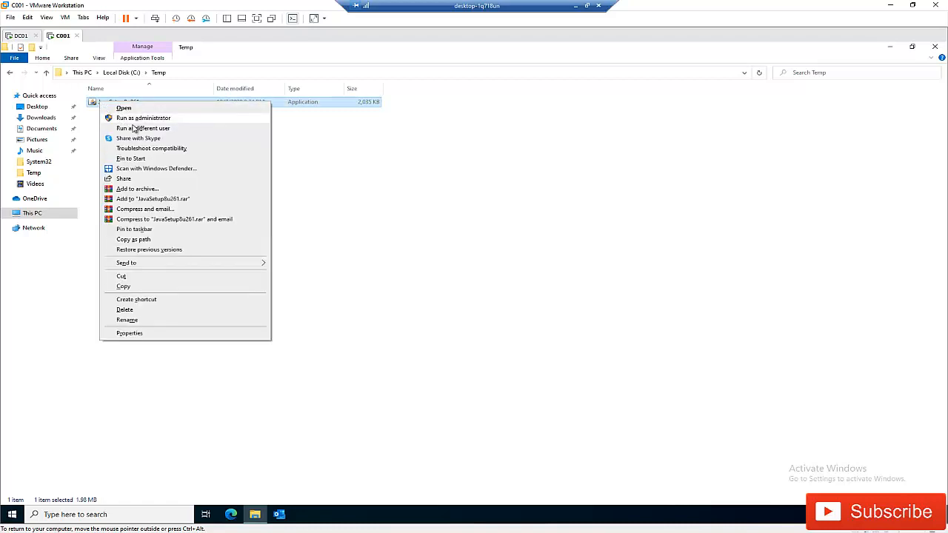
pyautogui.click(143, 128)
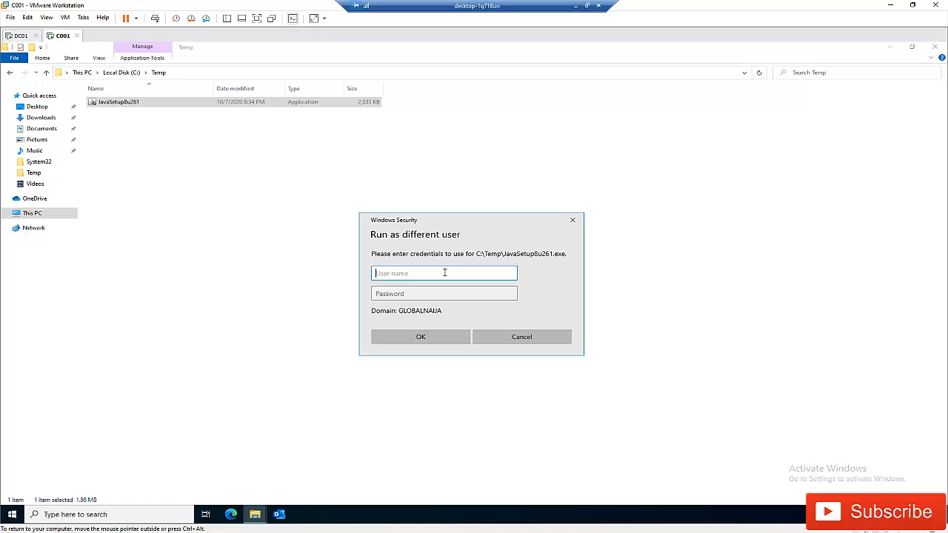
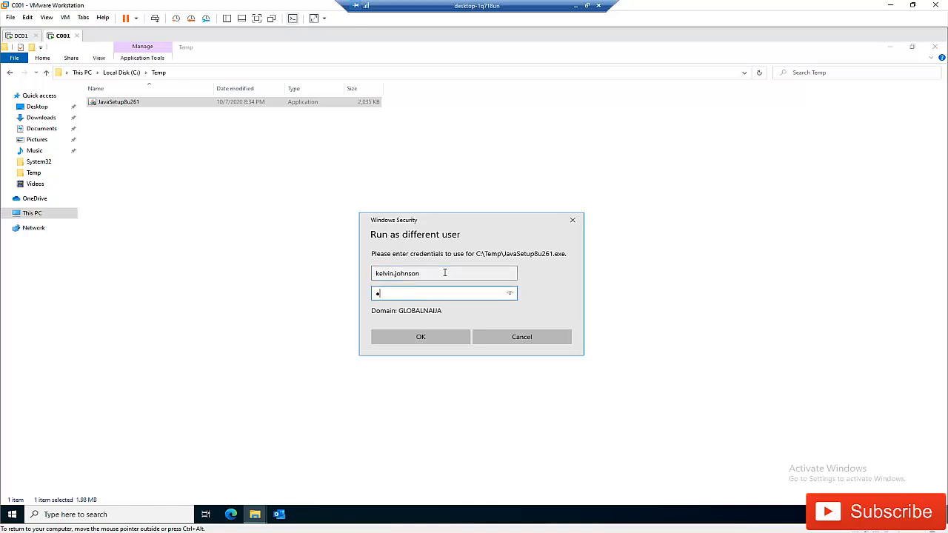
pyautogui.write('password')
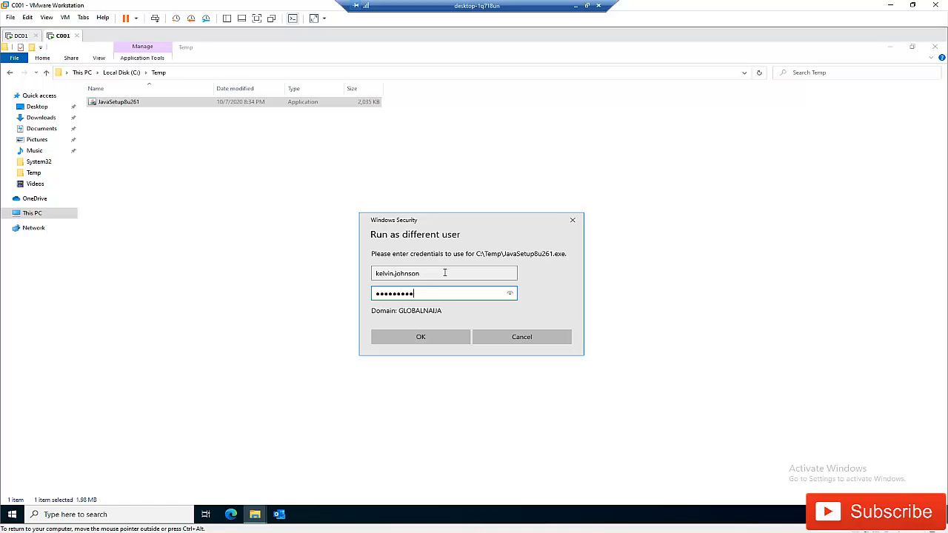
pyautogui.click(420, 337)
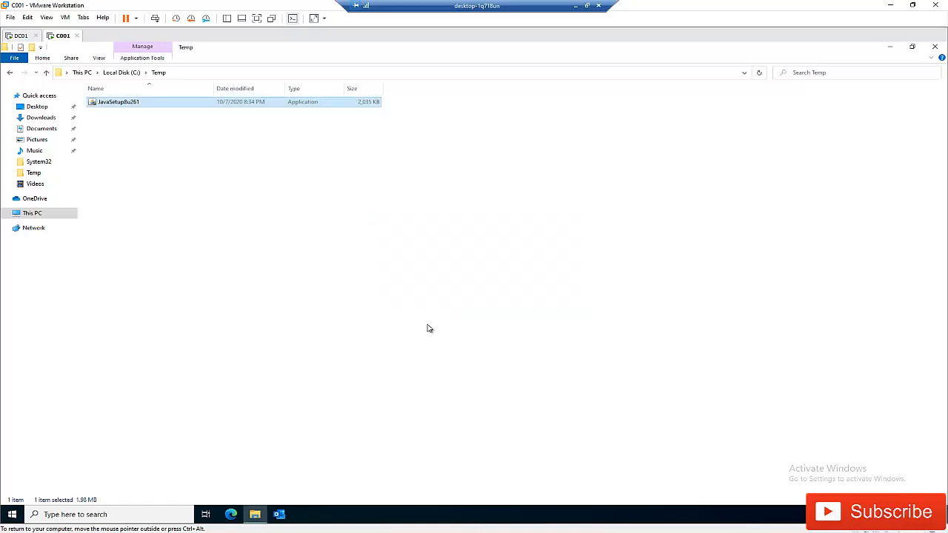
pyautogui.doubleClick(118, 101)
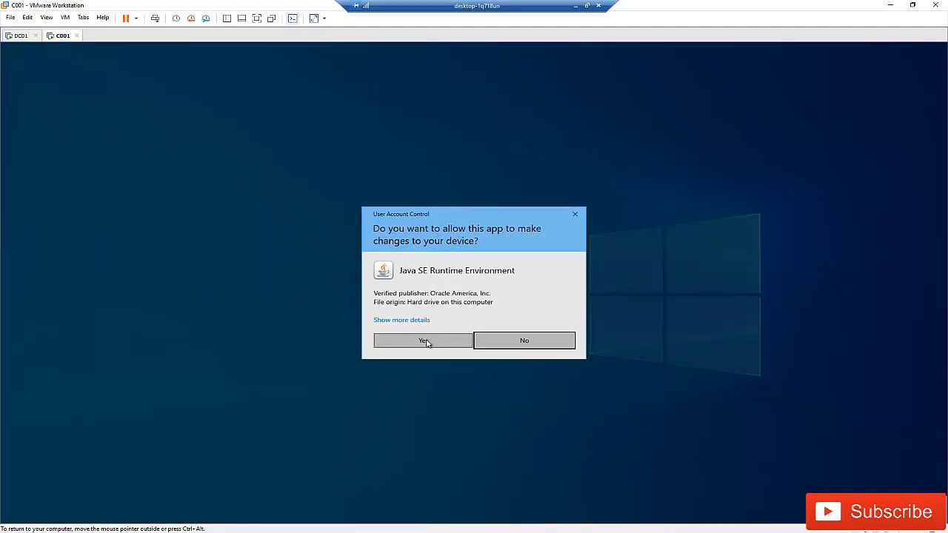
# Step: Approve the installer's changes, then accept the license terms and start installing Java
pyautogui.click(422, 340)
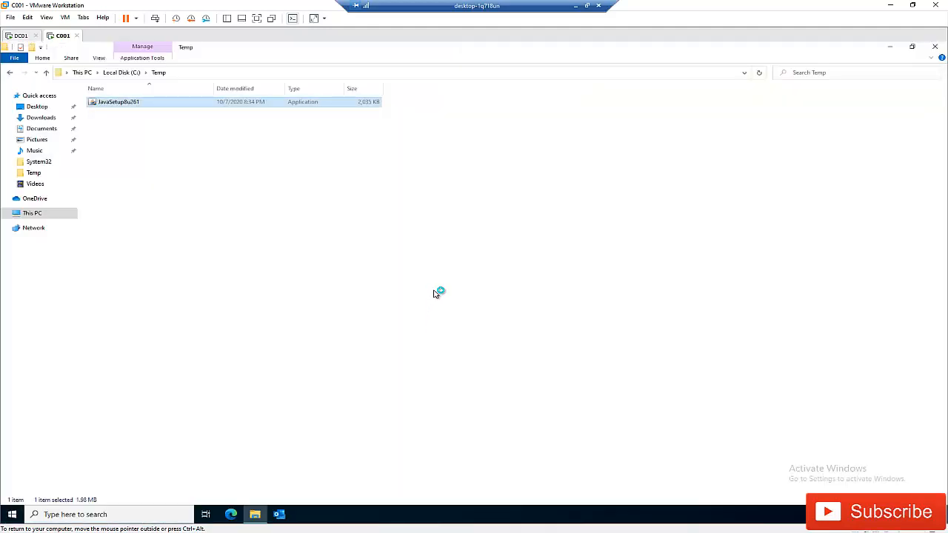
pyautogui.doubleClick(119, 101)
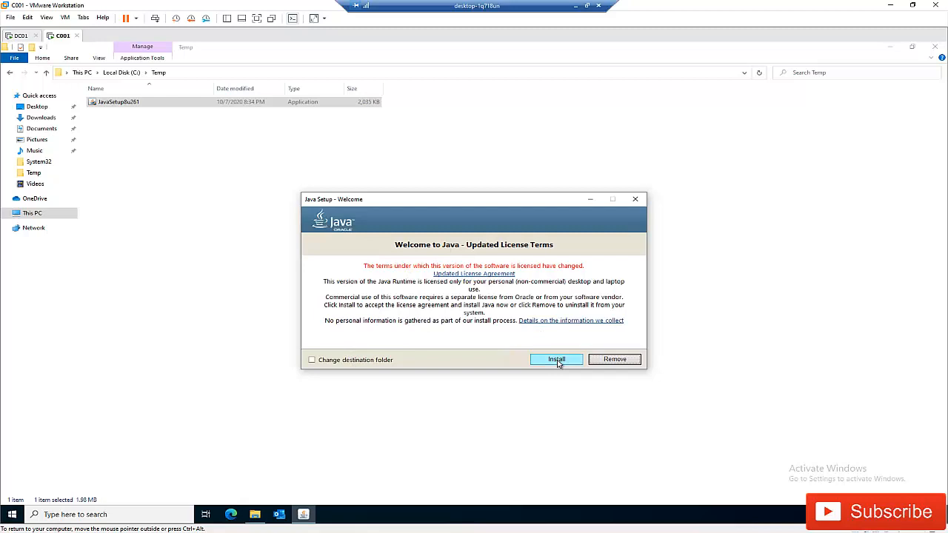
pyautogui.click(557, 359)
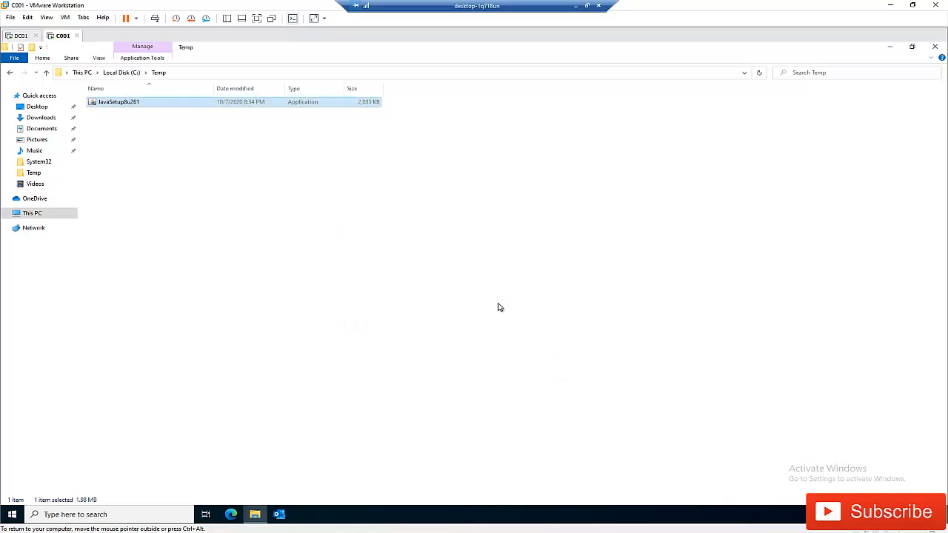
pyautogui.moveTo(588, 305)
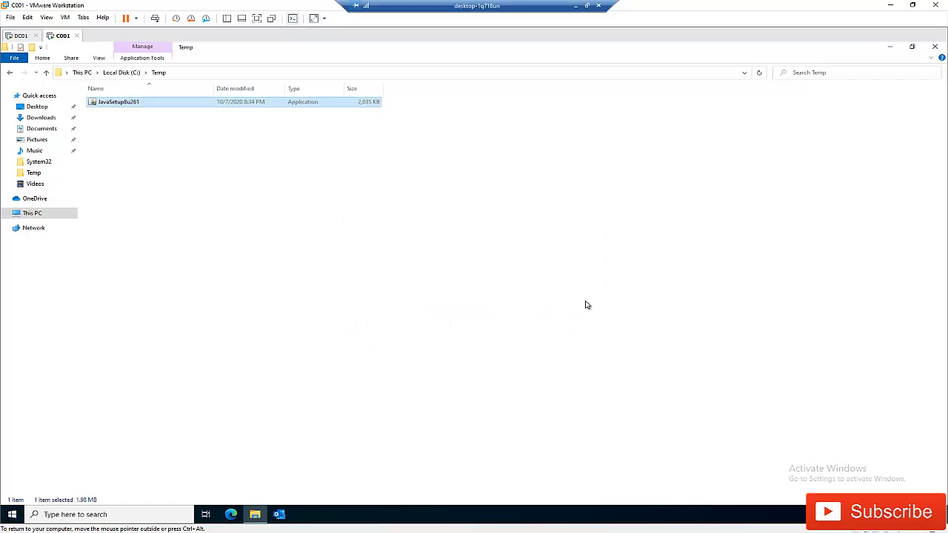